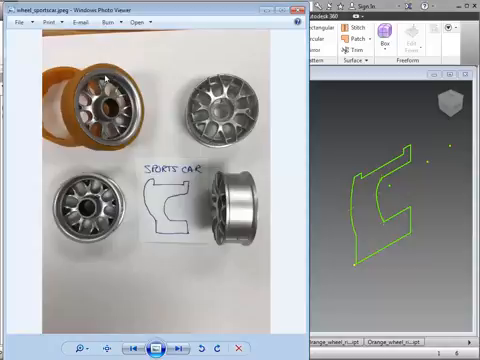
mouse_move(173, 203)
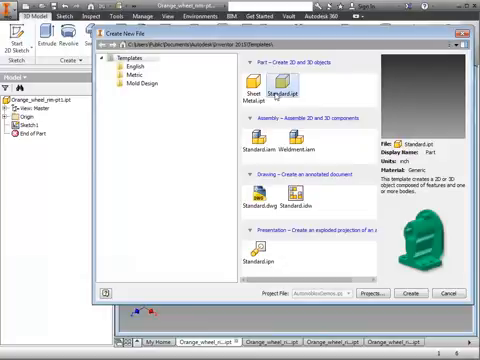
Step: Create a new part file from the Standard.ipt template
left_click(417, 293)
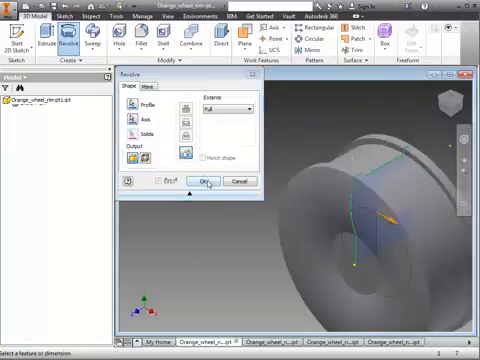
Step: Confirm the full 360° revolve of the rim profile
left_click(218, 182)
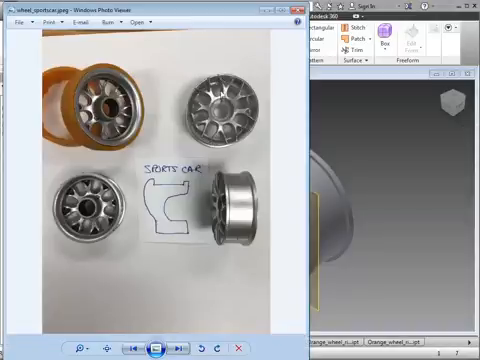
mouse_move(223, 81)
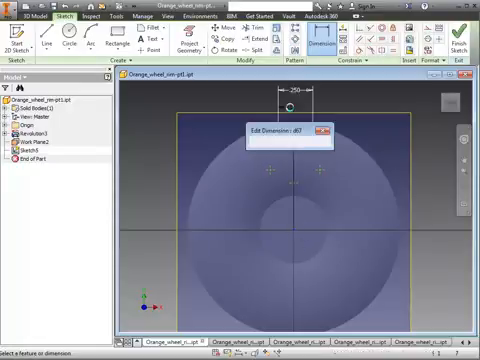
Step: Enter 125 as the spoke cutout sketch dimension d67
type("125")
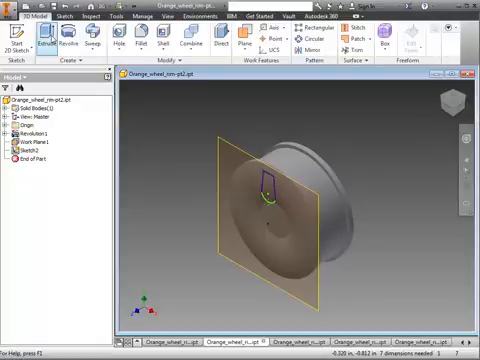
Step: Extrude-cut the Sketch2 profile through all to form a rim slot
left_click(36, 45)
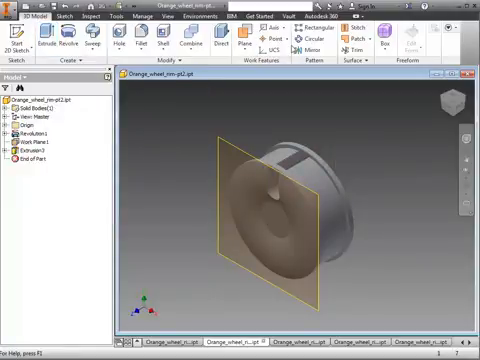
left_click(300, 38)
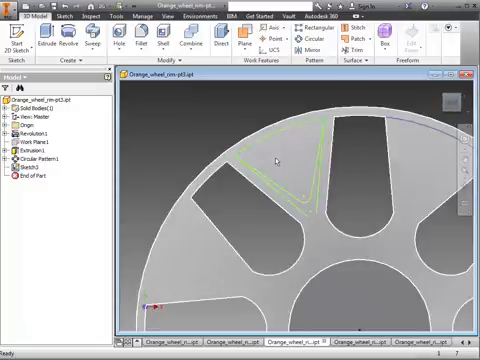
Step: Extrude-cut the triangle profile through all to open a triangular cutout
left_click(29, 40)
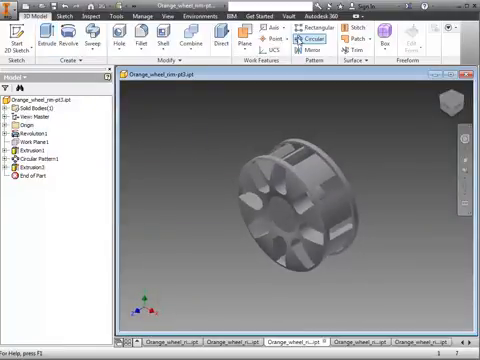
left_click(313, 35)
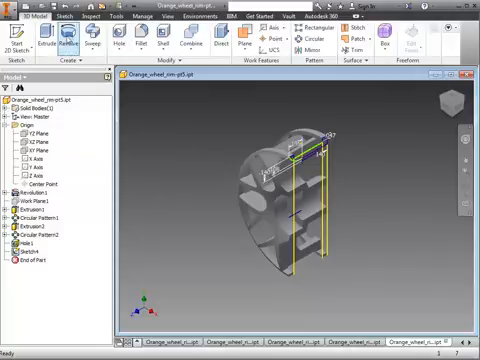
Step: Revolve the Sketch4 rim-top profile about the wheel axis as a join
left_click(57, 40)
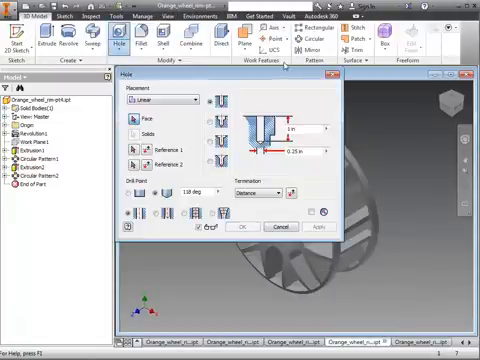
Step: Start a linear-placed counterbore hole on the wheel rim
left_click(185, 99)
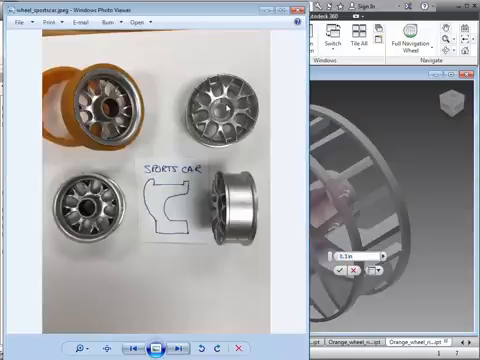
mouse_move(290, 135)
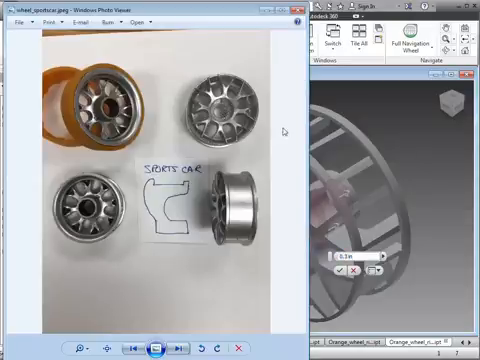